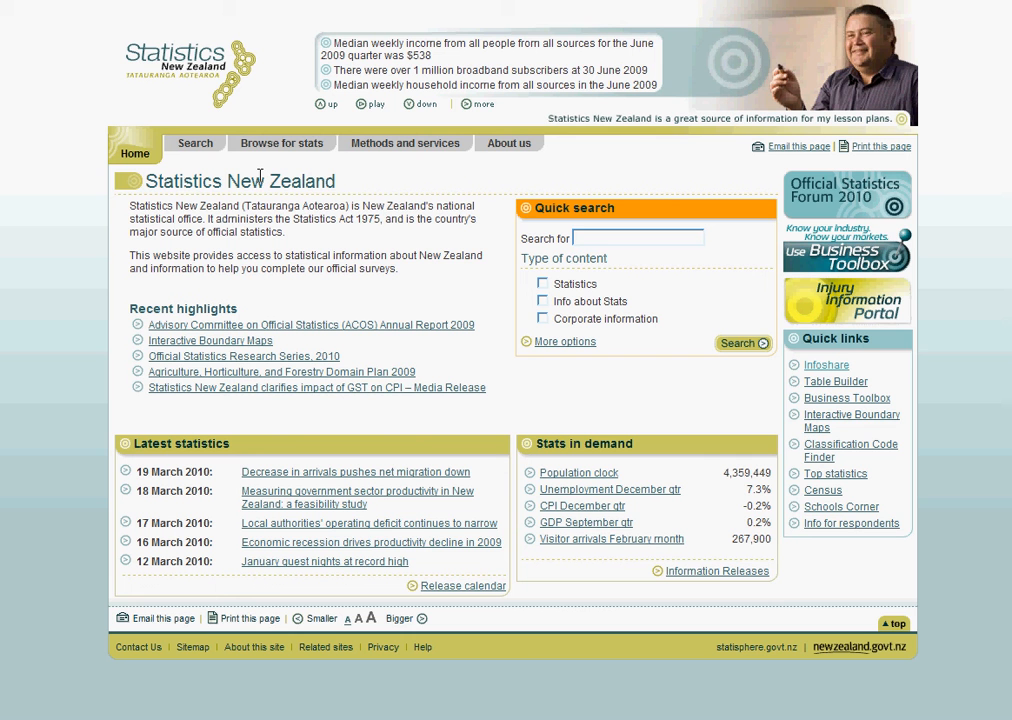
pyautogui.moveTo(270, 180)
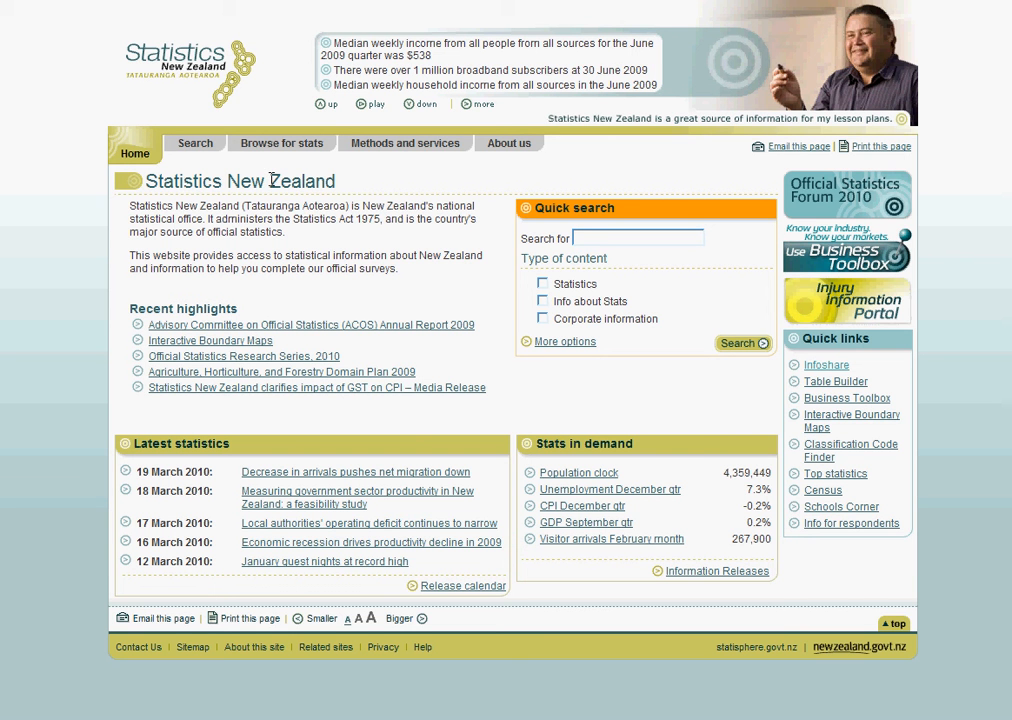
pyautogui.moveTo(752, 340)
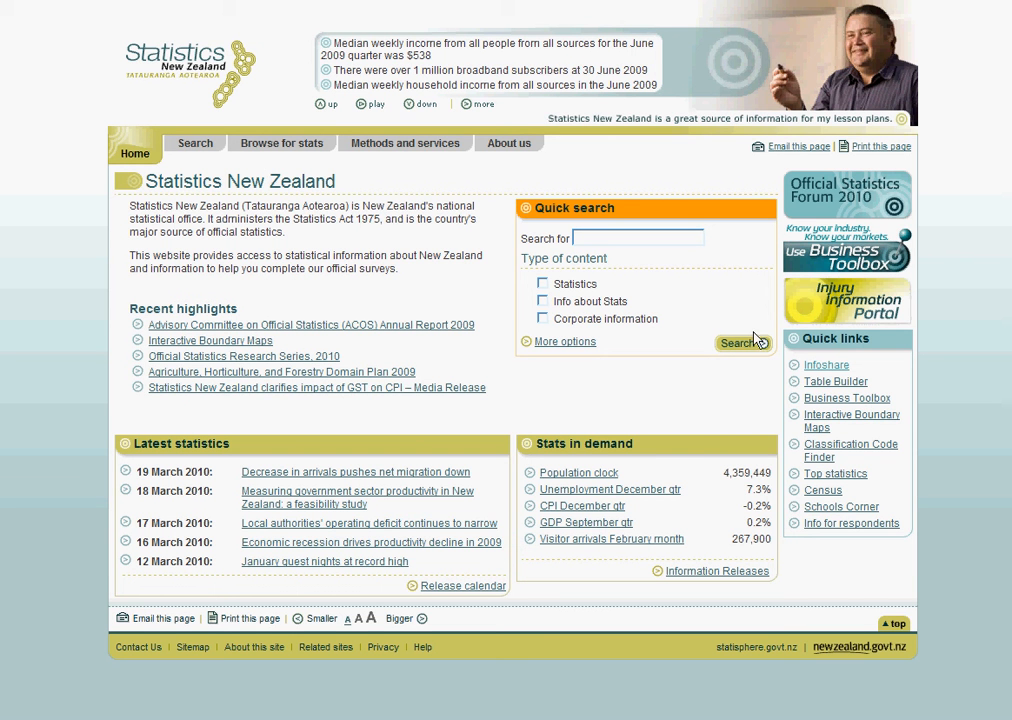
pyautogui.moveTo(824, 370)
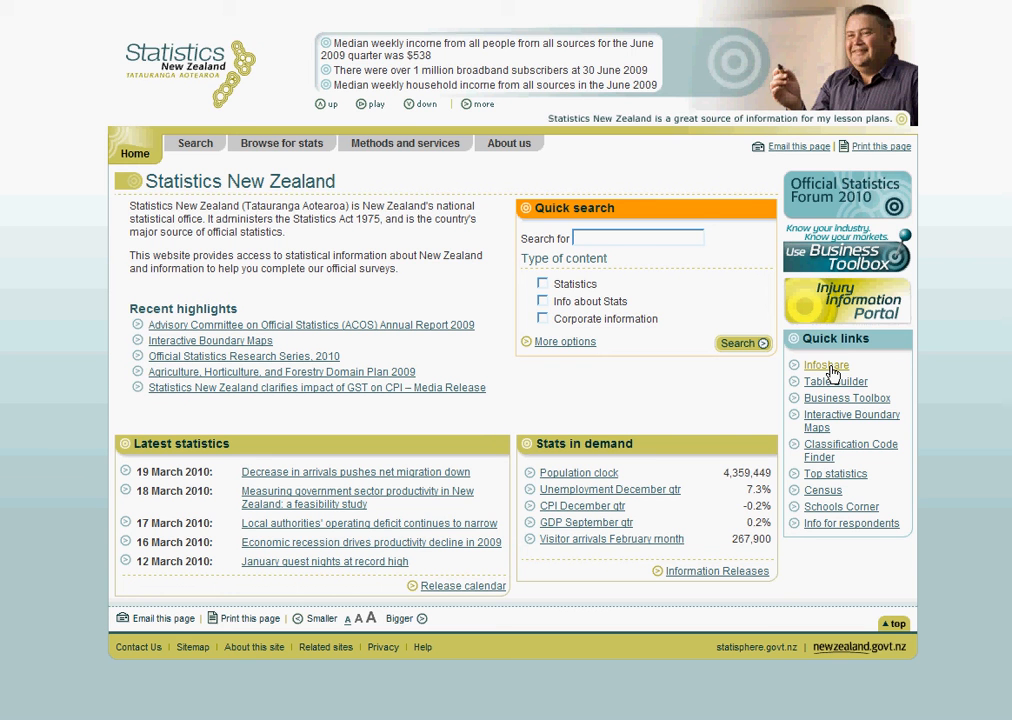
# Browse Infoshare to Tourism > International Travel and Migration - ITM and list its tables.
pyautogui.click(824, 364)
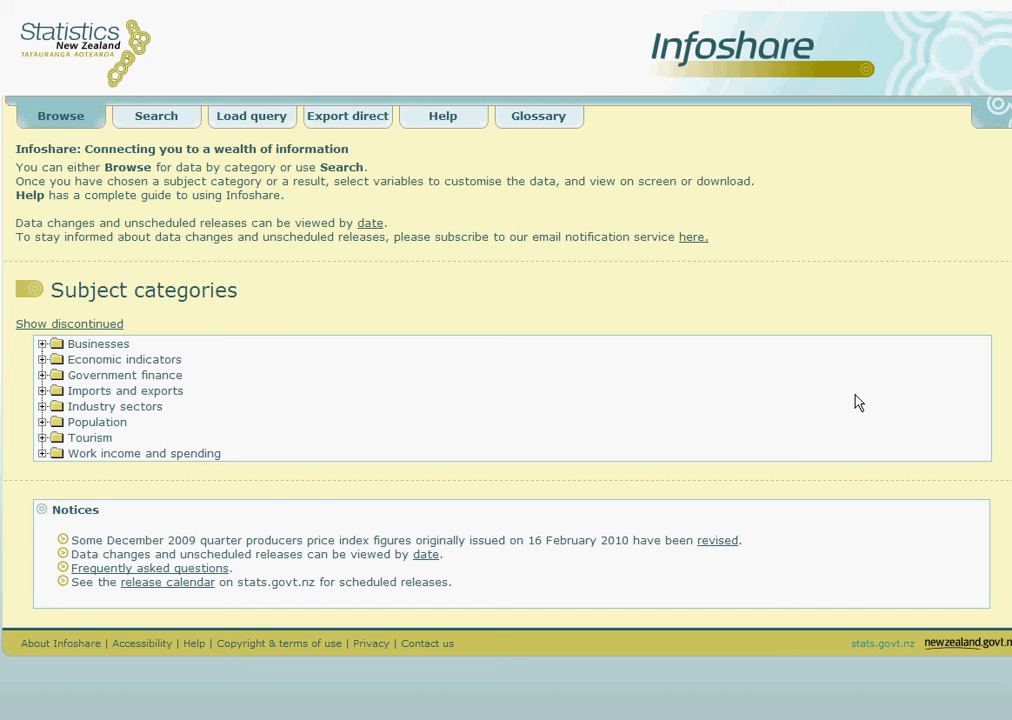
pyautogui.moveTo(584, 412)
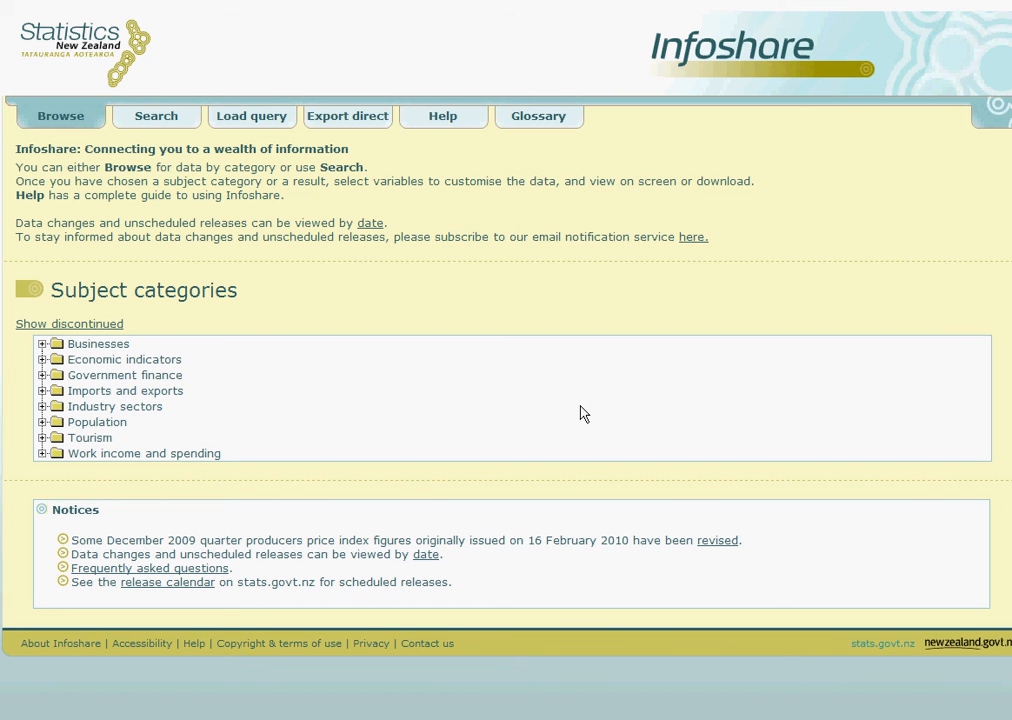
pyautogui.moveTo(44, 406)
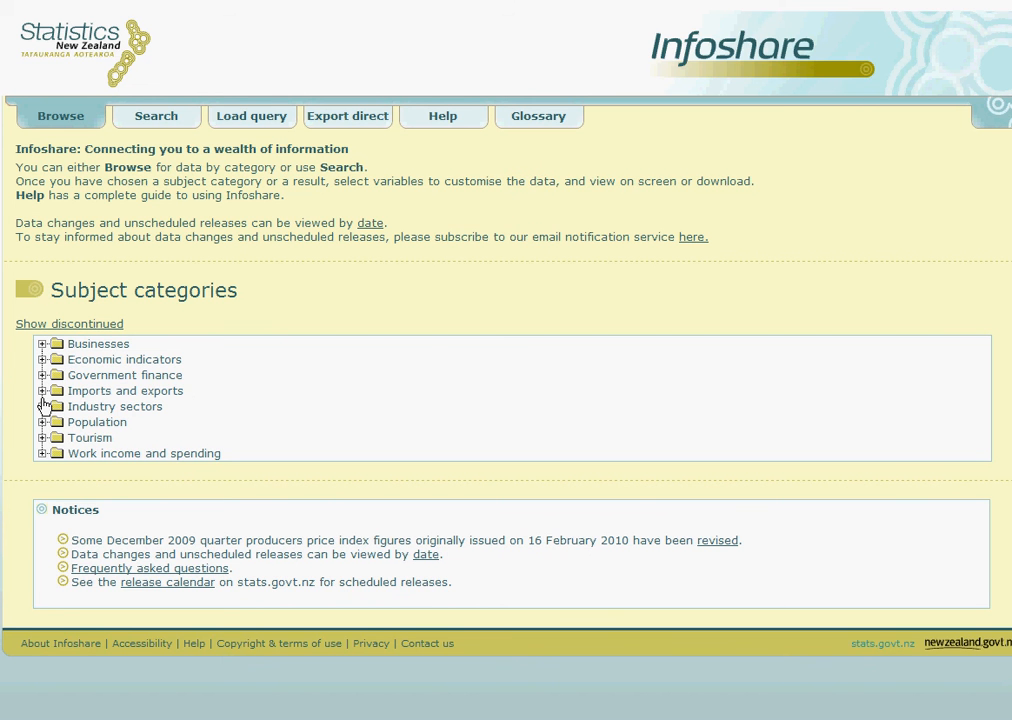
pyautogui.moveTo(54, 466)
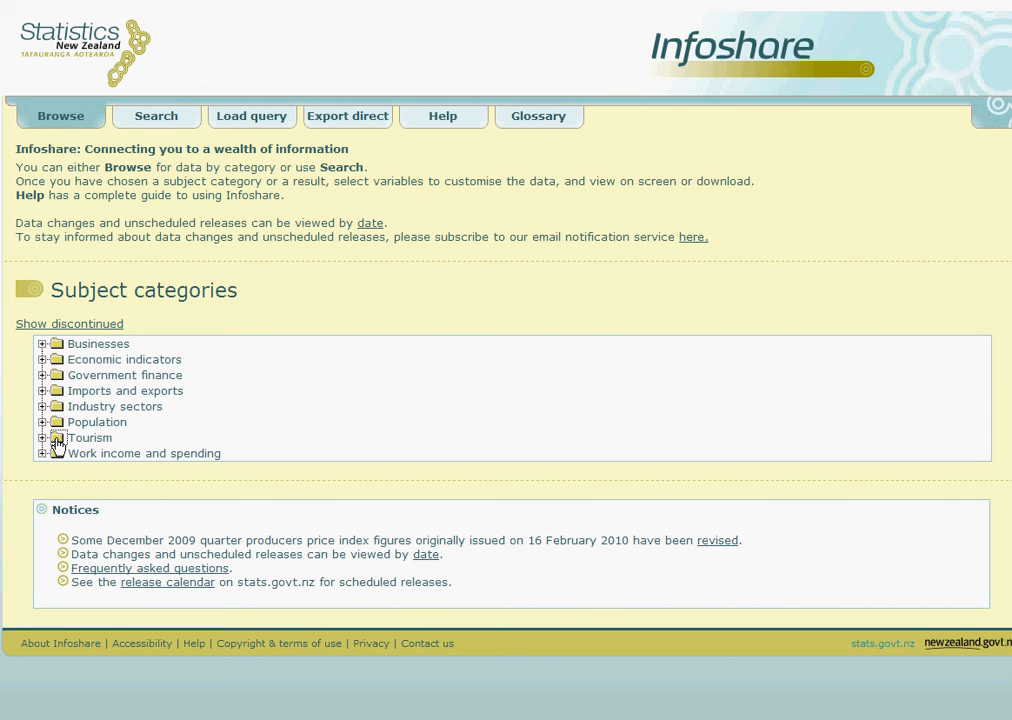
pyautogui.click(44, 438)
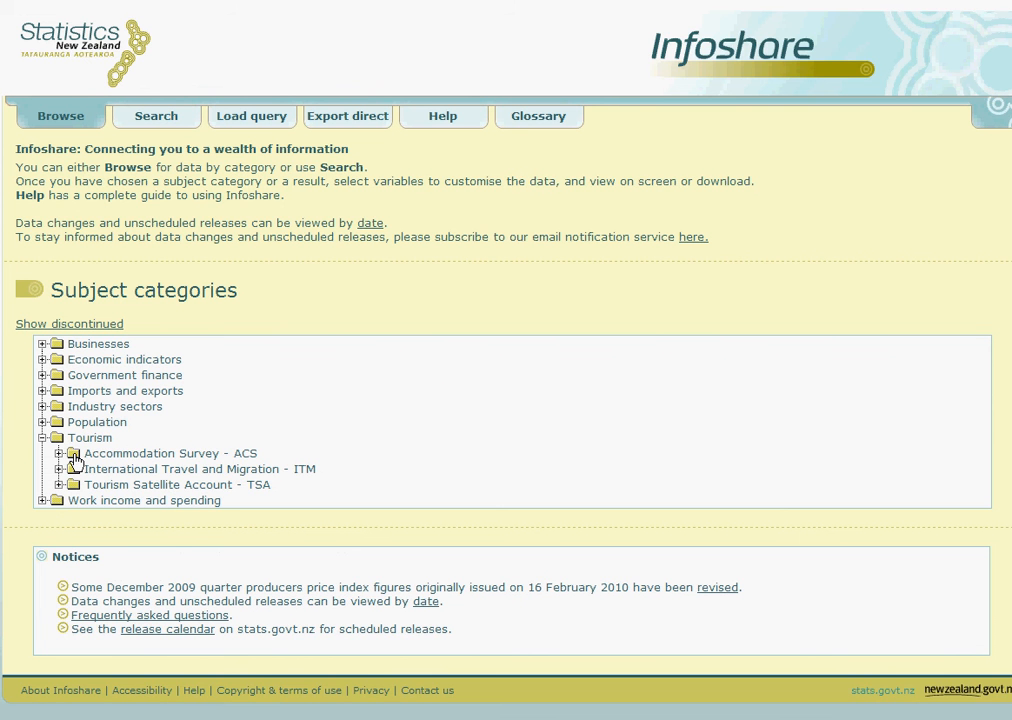
pyautogui.moveTo(76, 490)
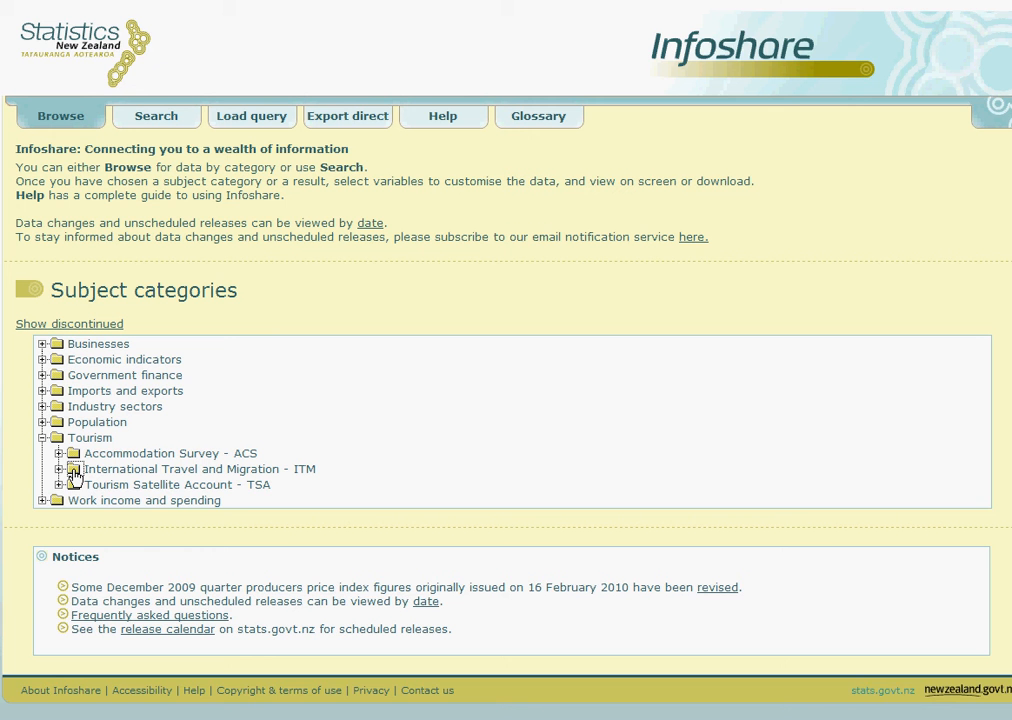
pyautogui.click(60, 468)
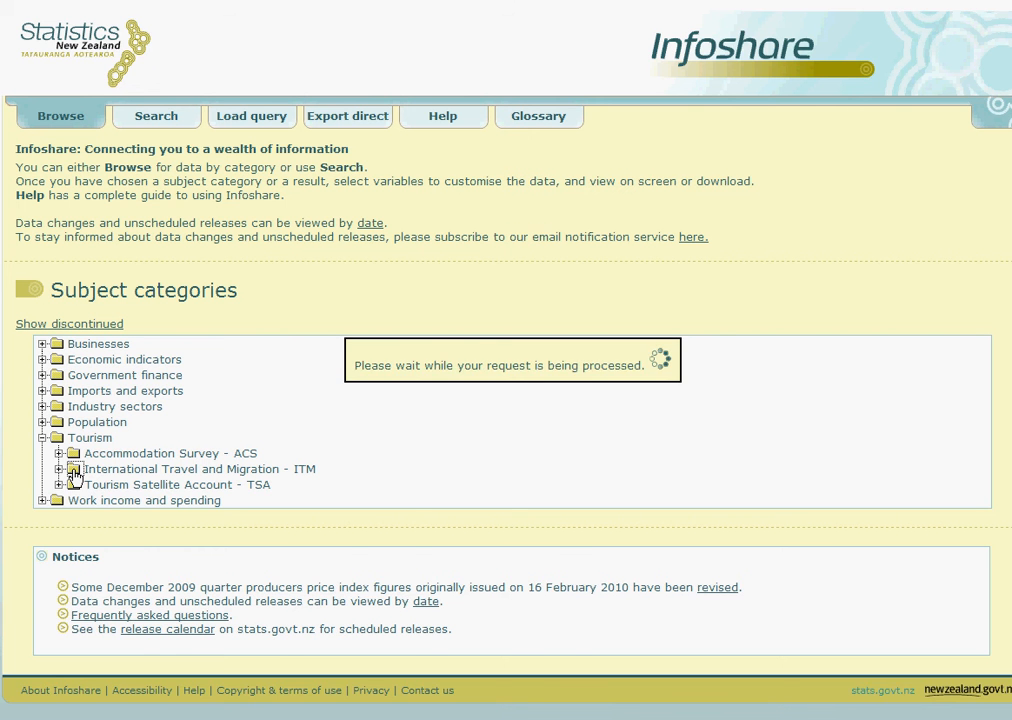
pyautogui.click(60, 468)
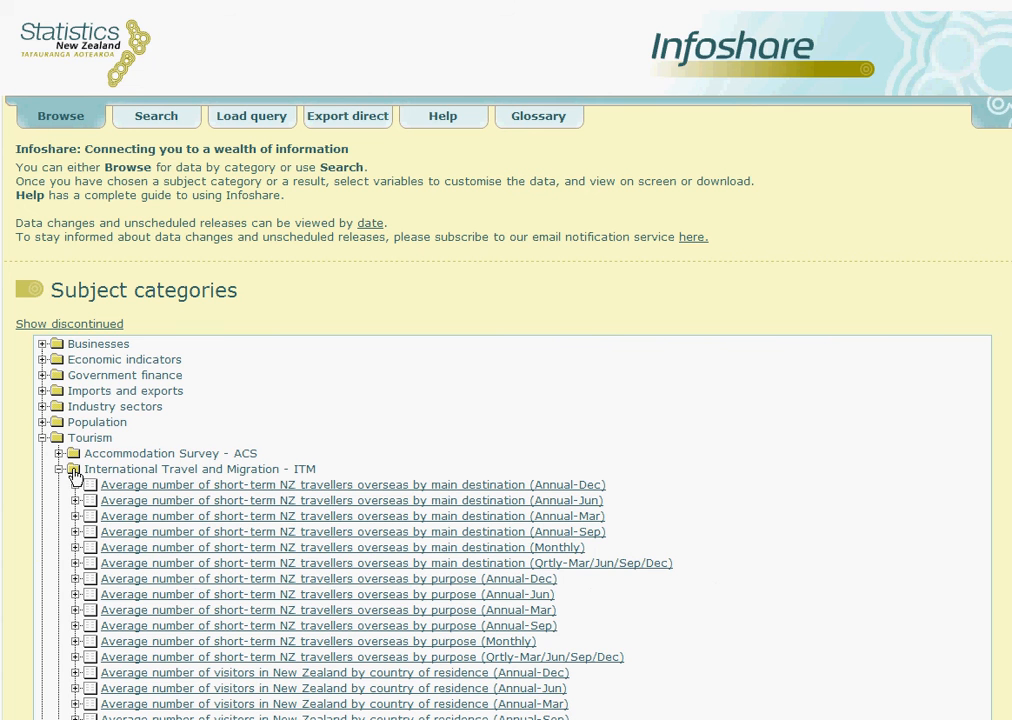
pyautogui.moveTo(236, 474)
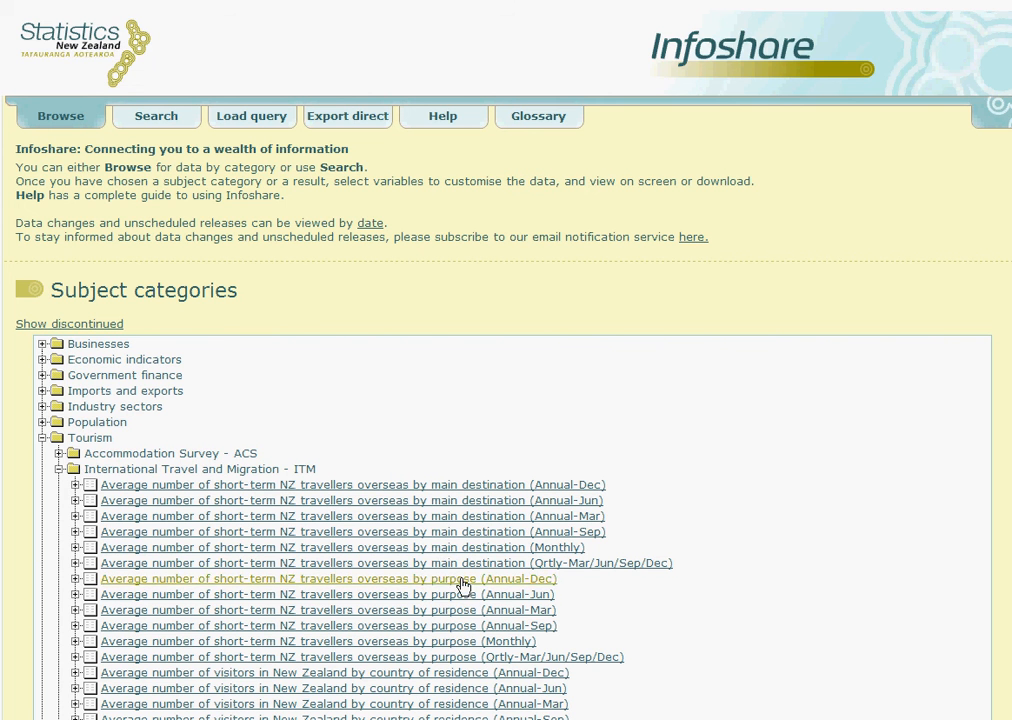
pyautogui.moveTo(468, 696)
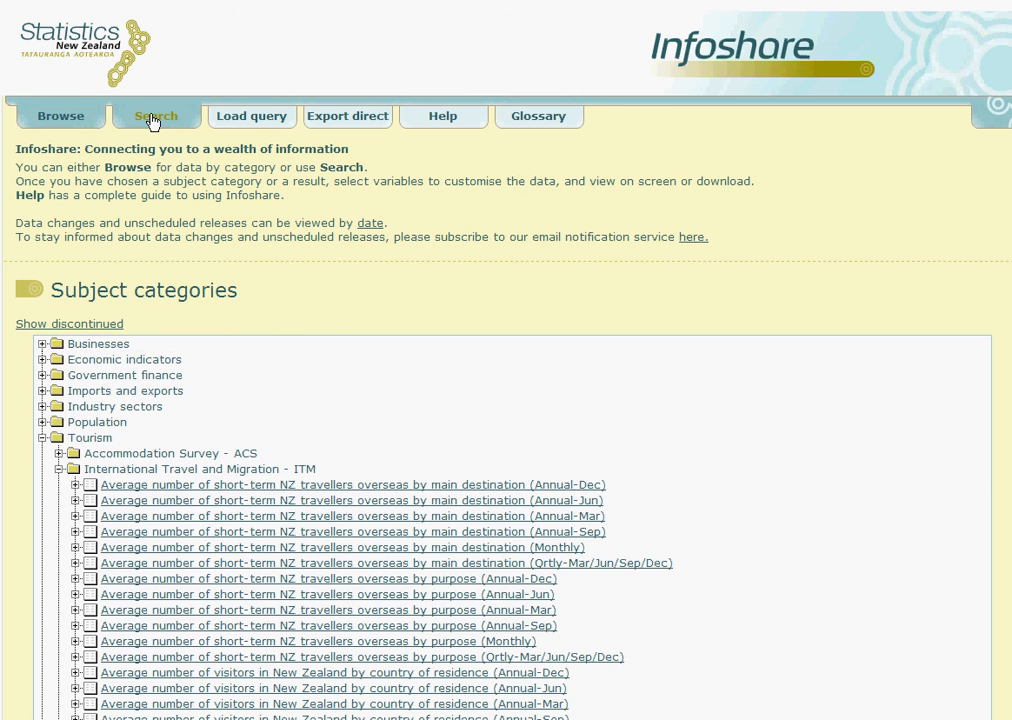
# Run a keyword search for 'IMMIGRATION', returning 12 results.
pyautogui.click(156, 114)
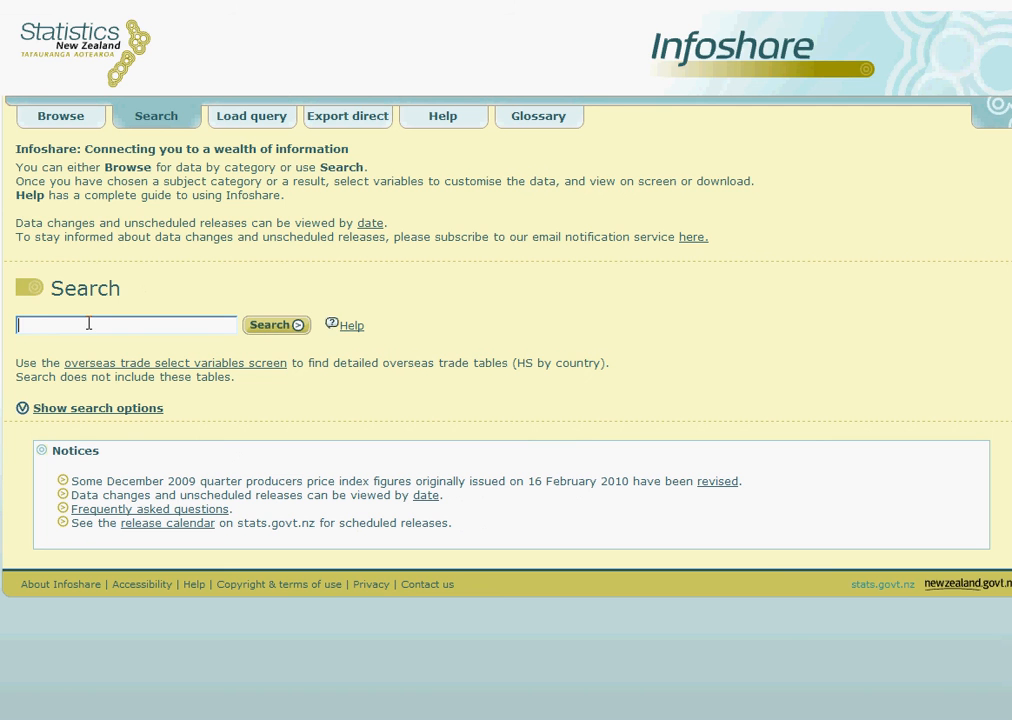
pyautogui.write('IMMIGR')
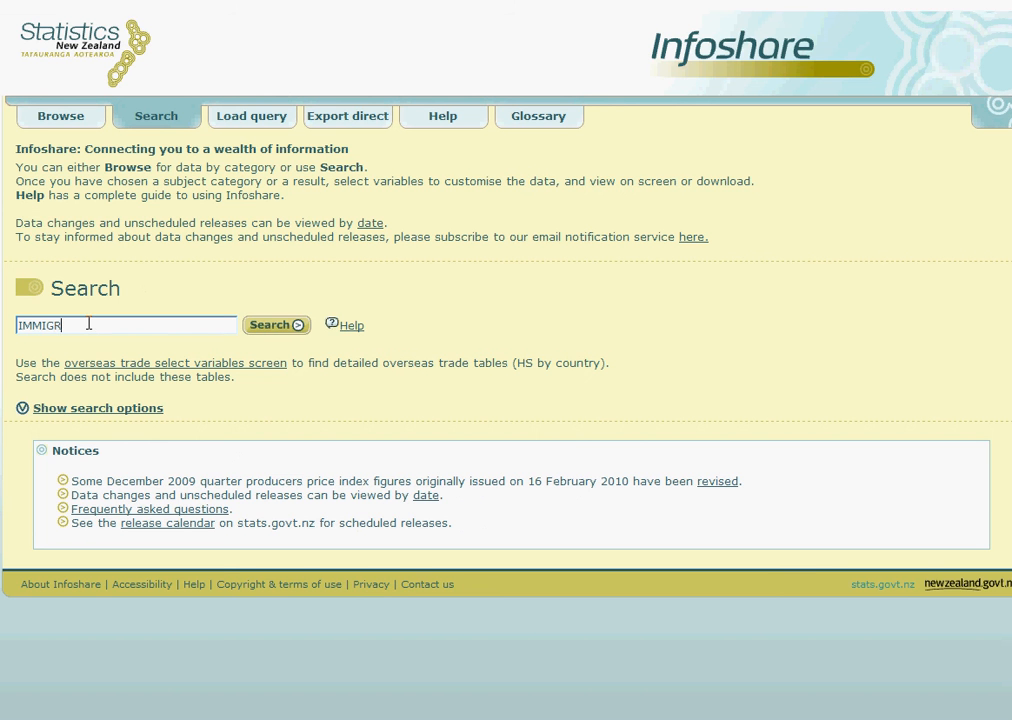
pyautogui.write('ATION')
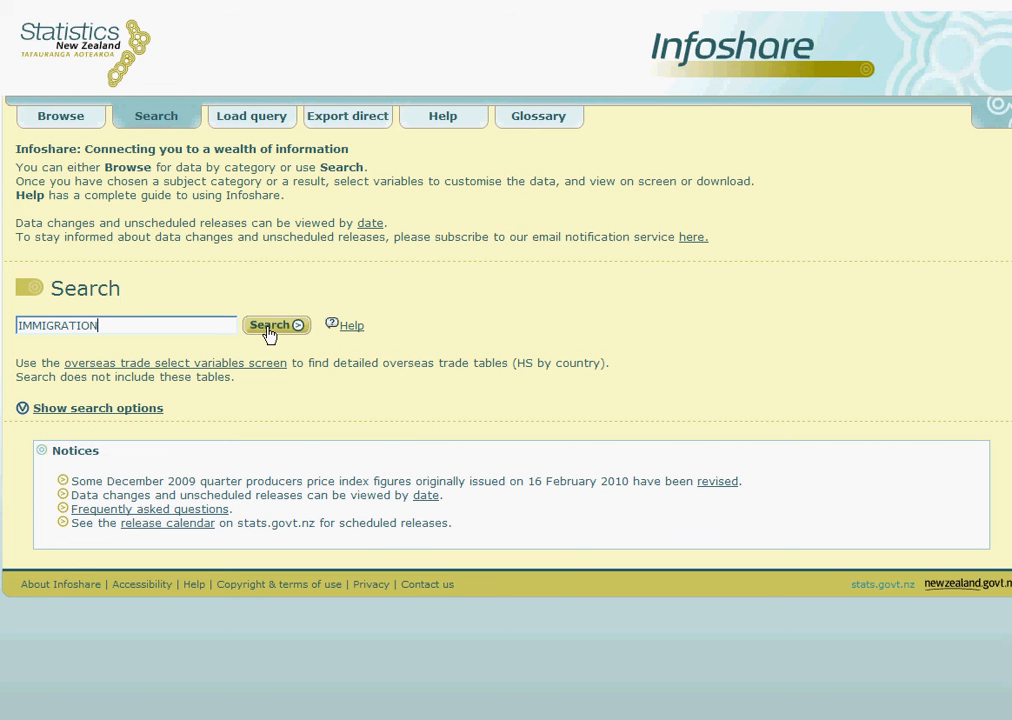
pyautogui.click(272, 324)
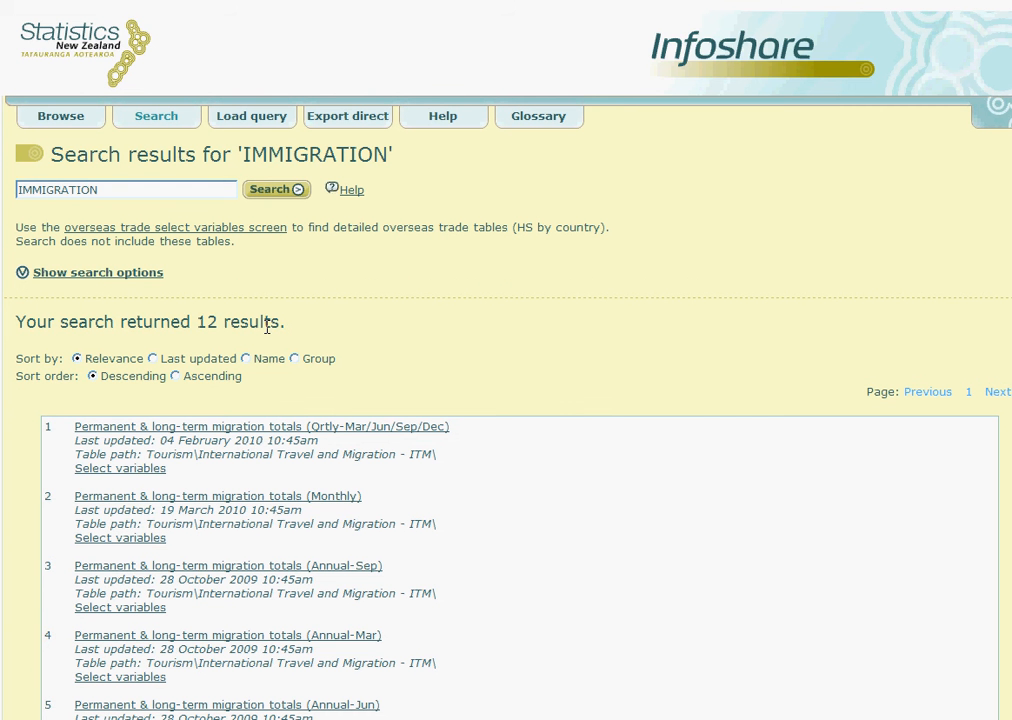
pyautogui.moveTo(376, 374)
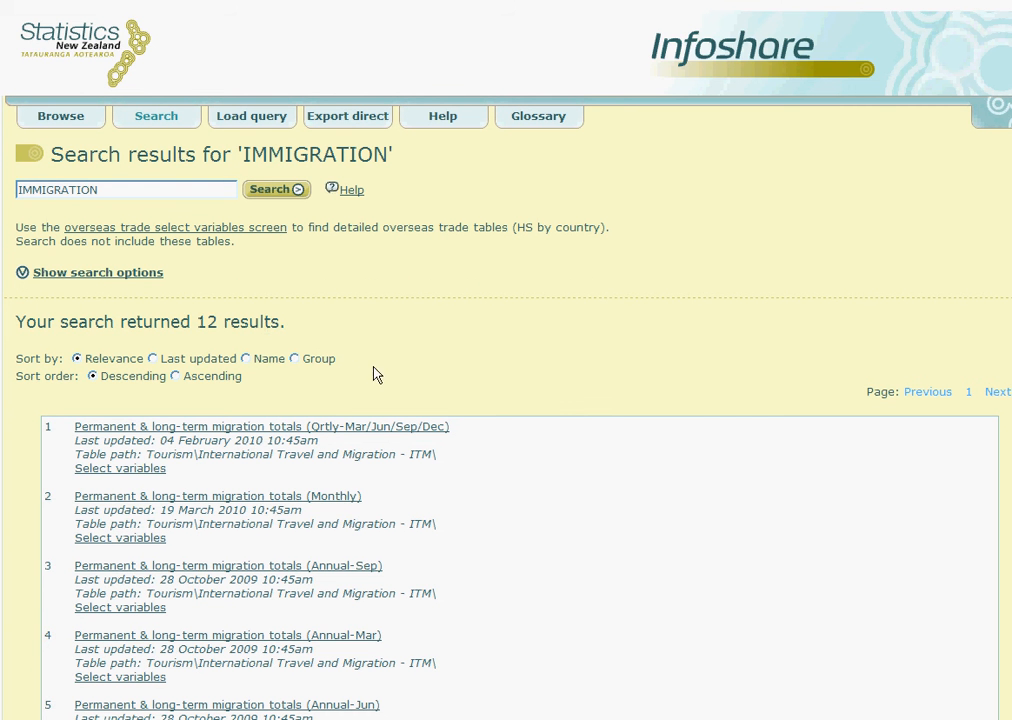
pyautogui.moveTo(348, 494)
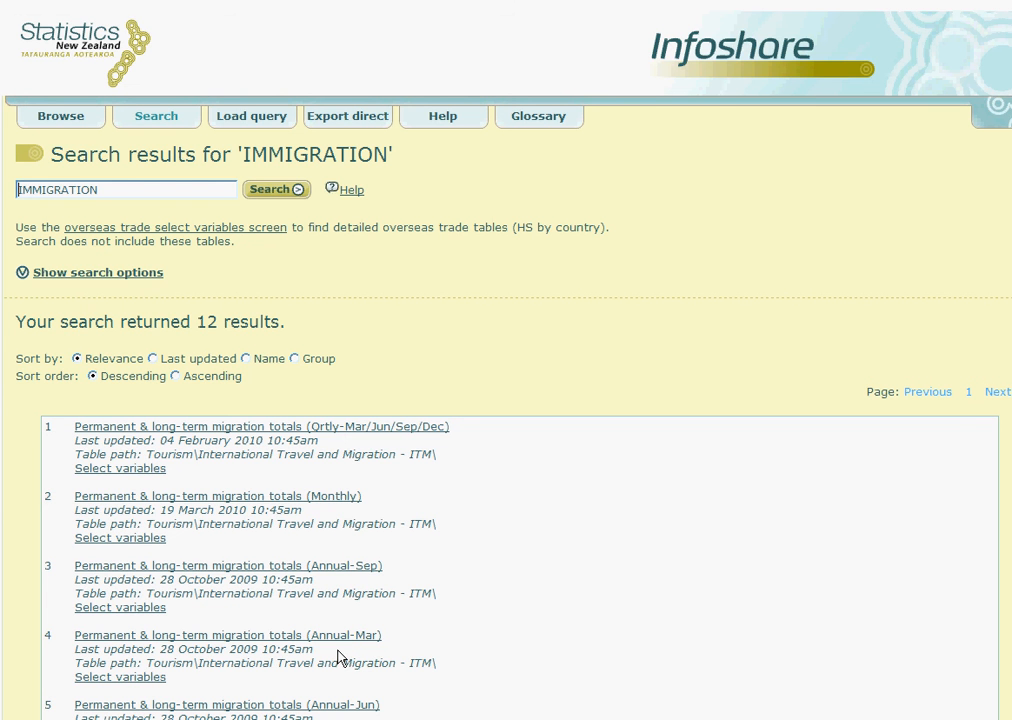
pyautogui.moveTo(44, 358)
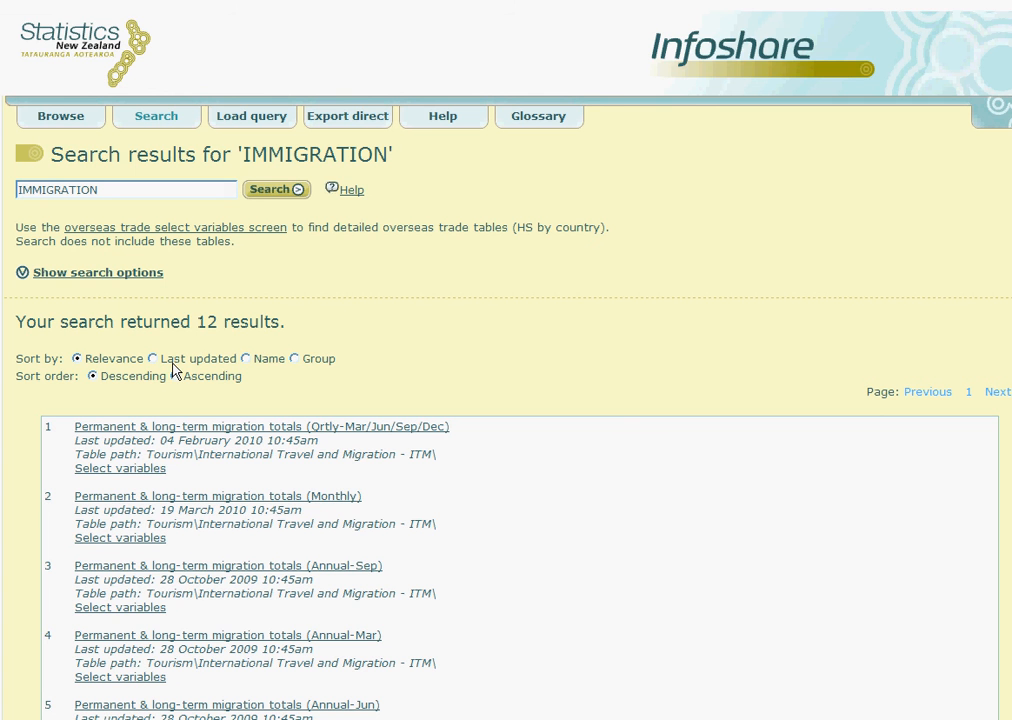
pyautogui.moveTo(312, 364)
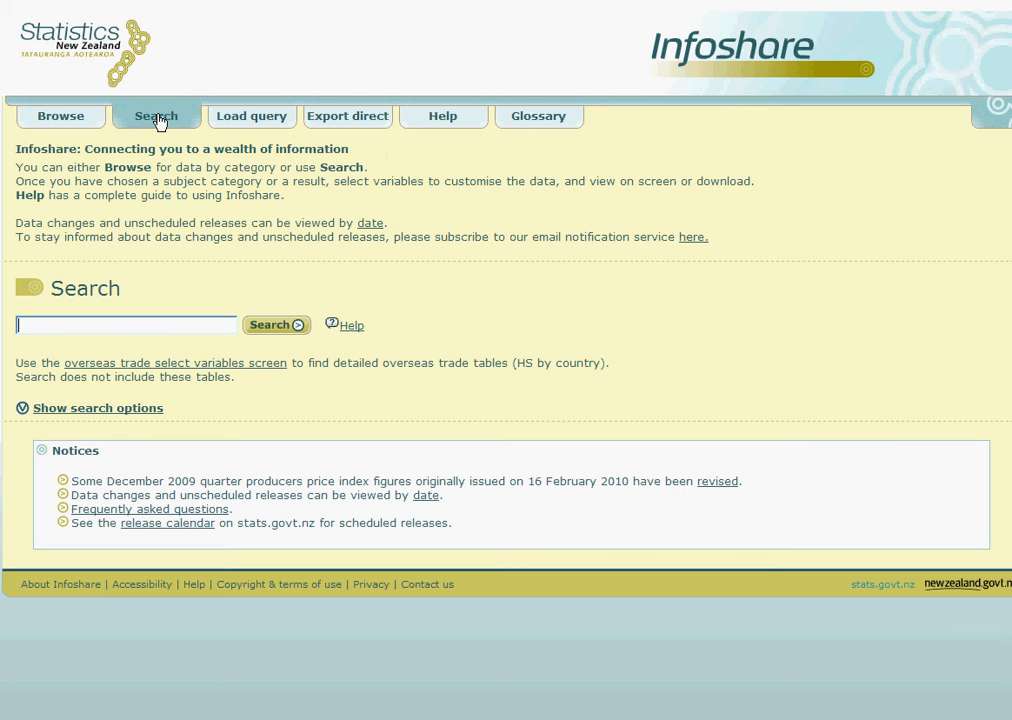
pyautogui.moveTo(110, 216)
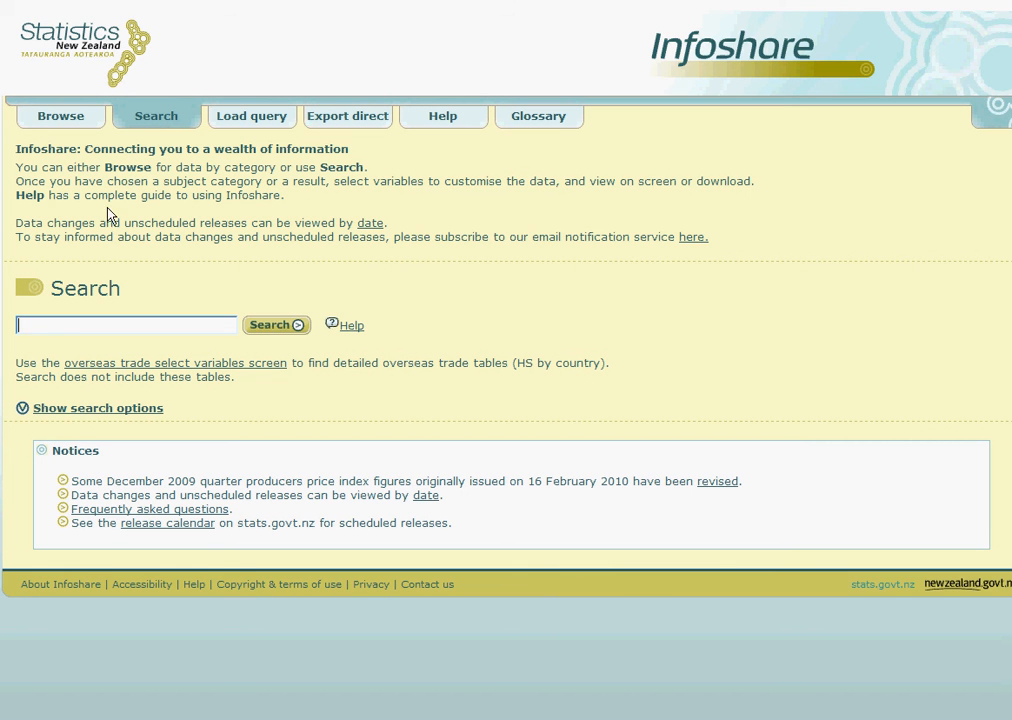
# Search for 'migration' (294 results) and show the additional search options.
pyautogui.write('m')
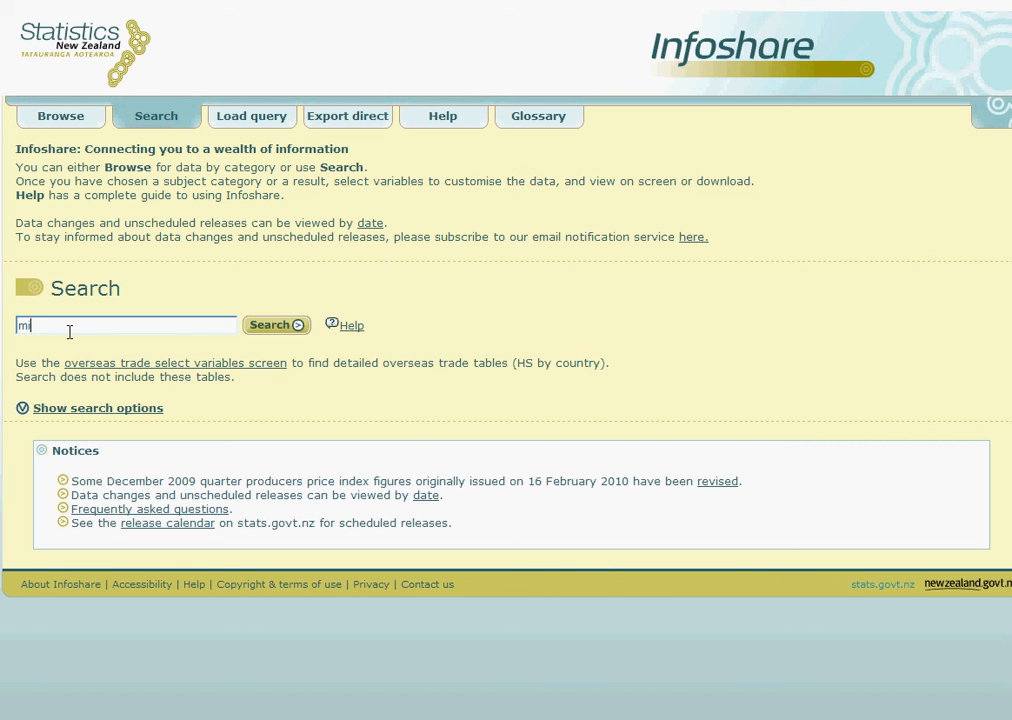
pyautogui.write('igration')
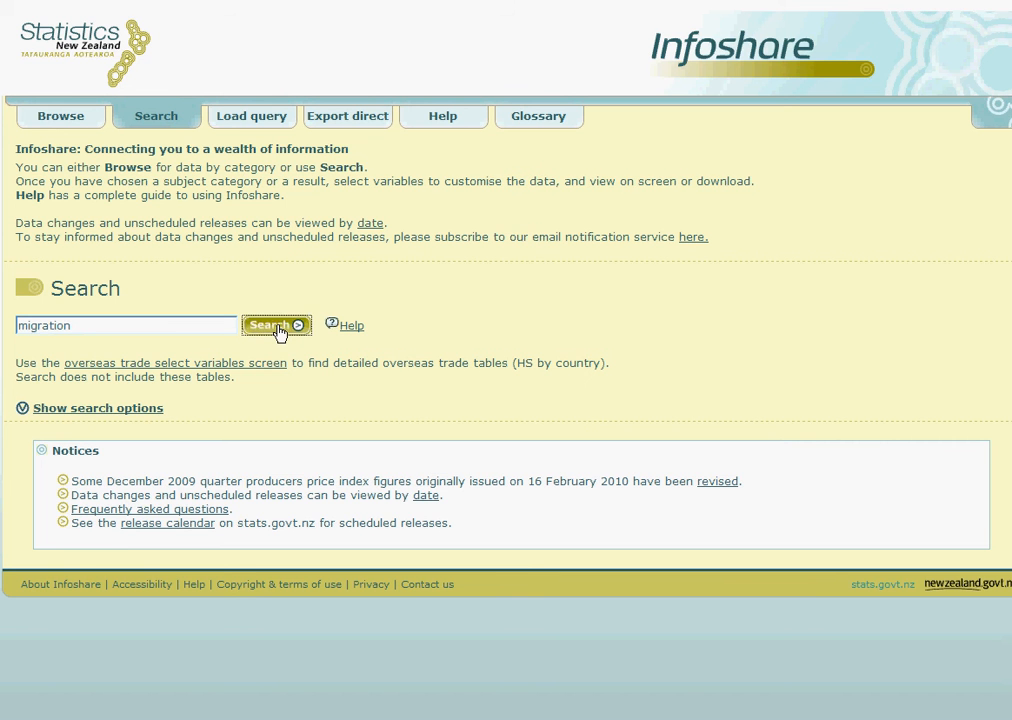
pyautogui.click(272, 324)
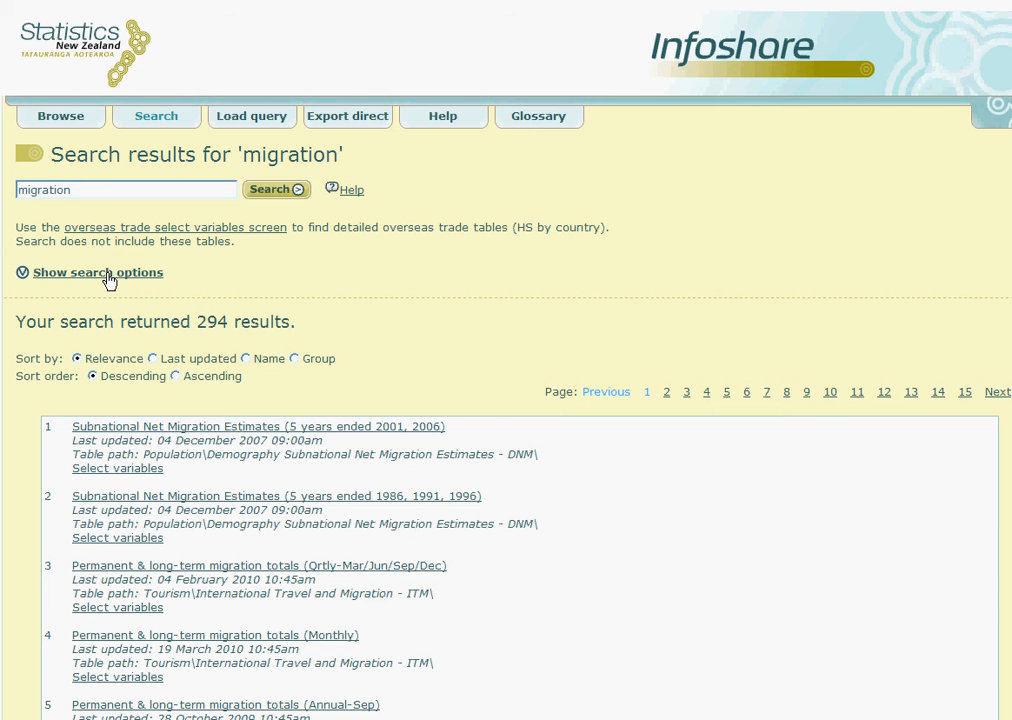
pyautogui.click(96, 272)
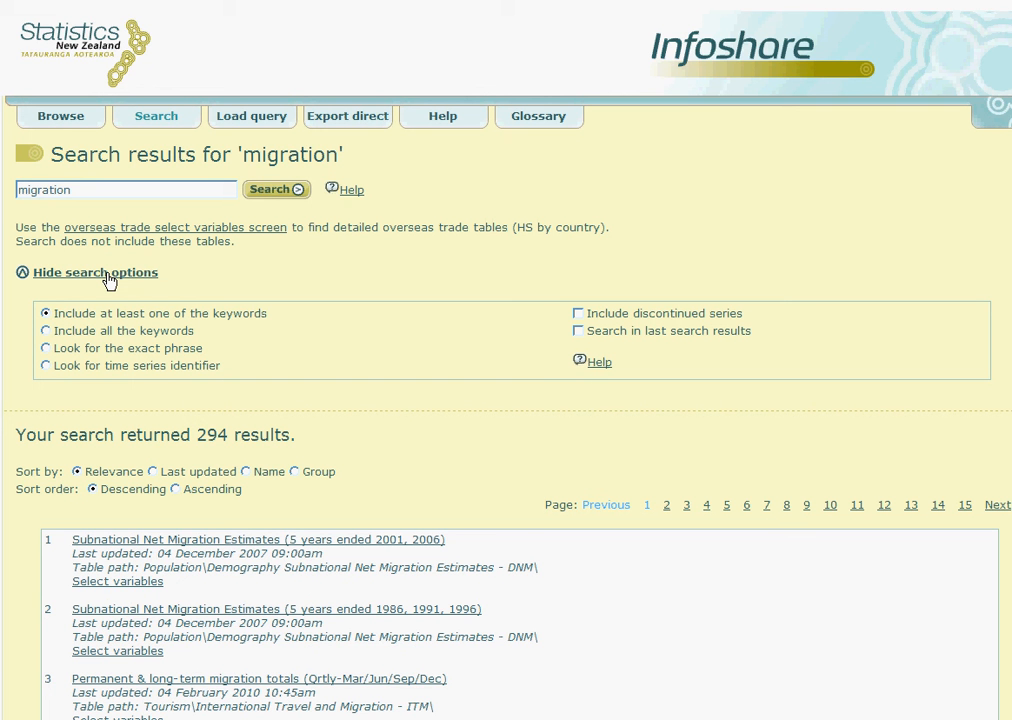
pyautogui.moveTo(70, 328)
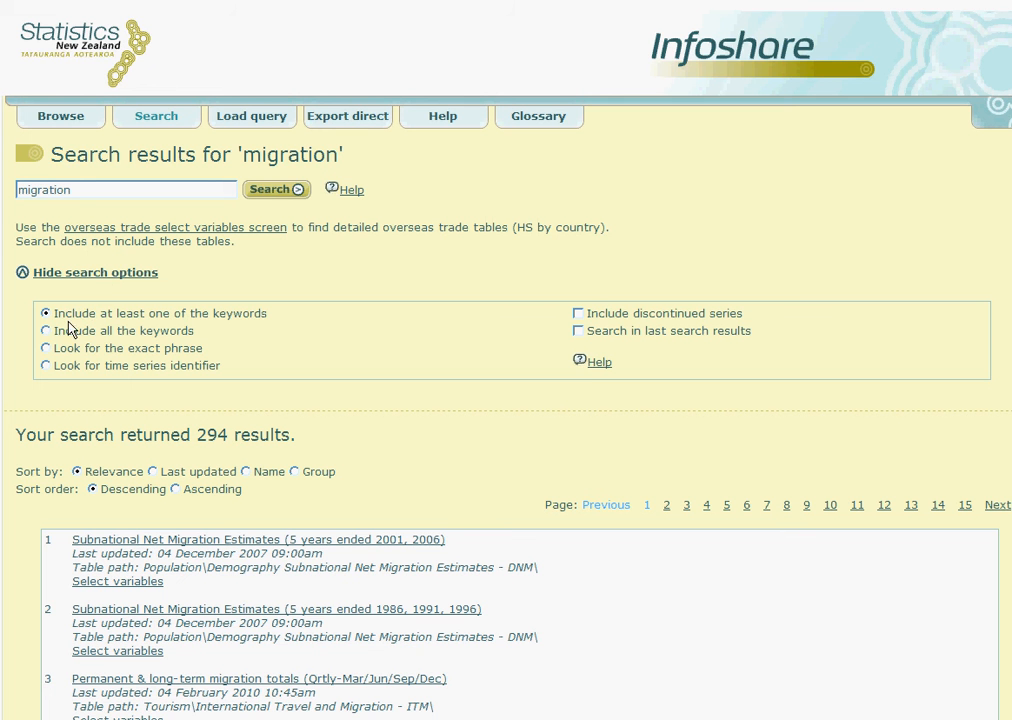
# Search 'permanent total' with all keywords required within last results, giving 156 tables.
pyautogui.click(46, 330)
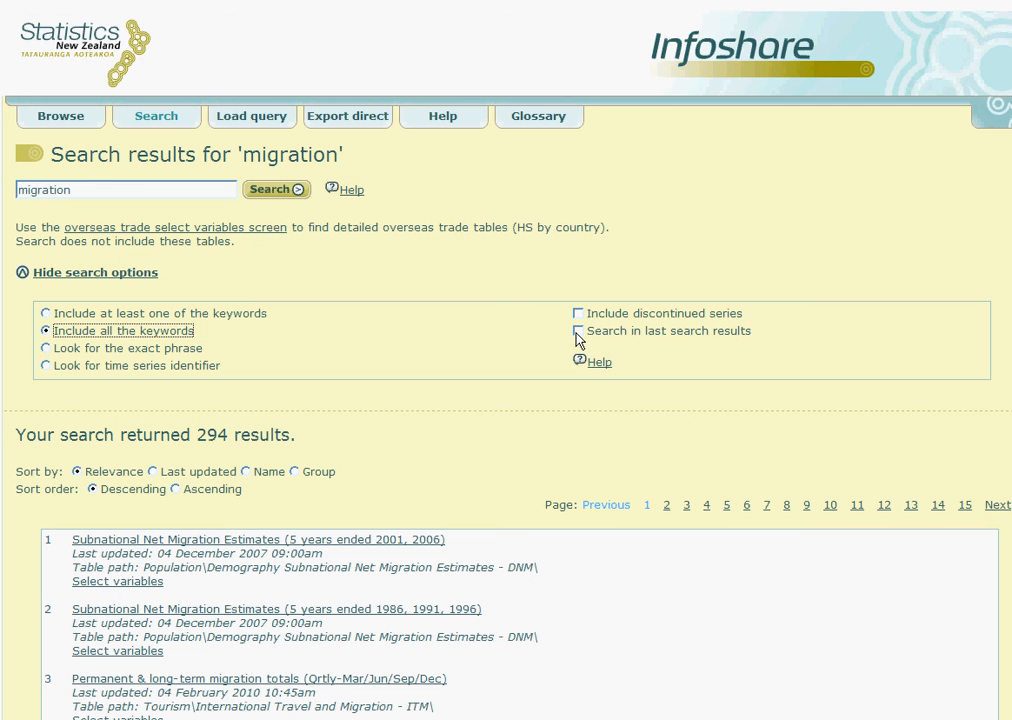
pyautogui.click(578, 330)
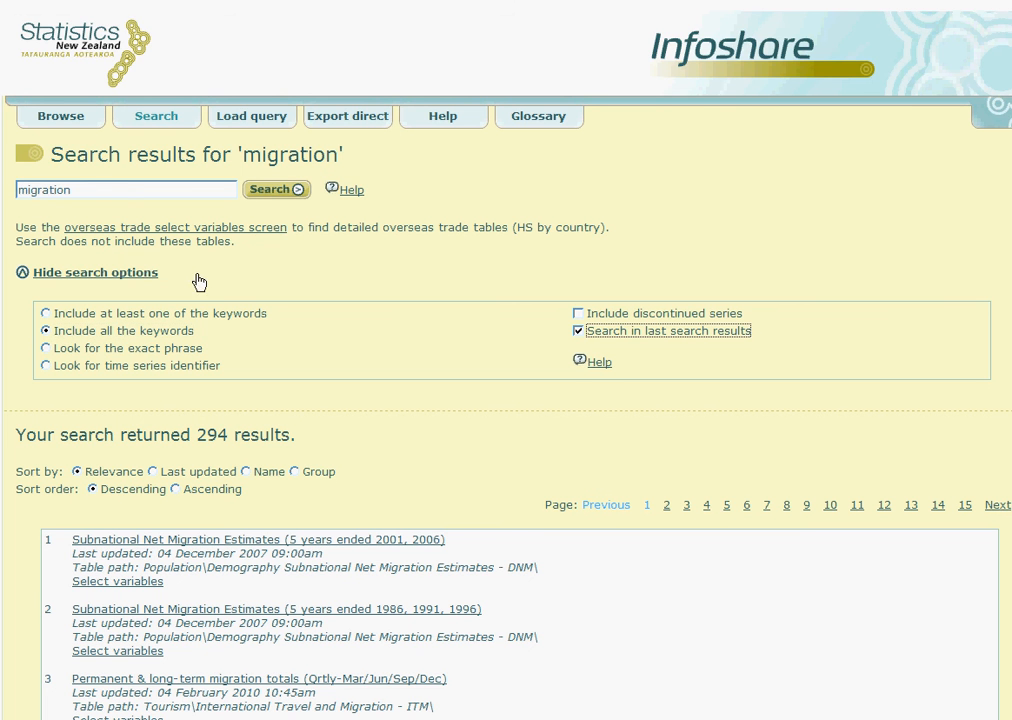
pyautogui.tripleClick(124, 188)
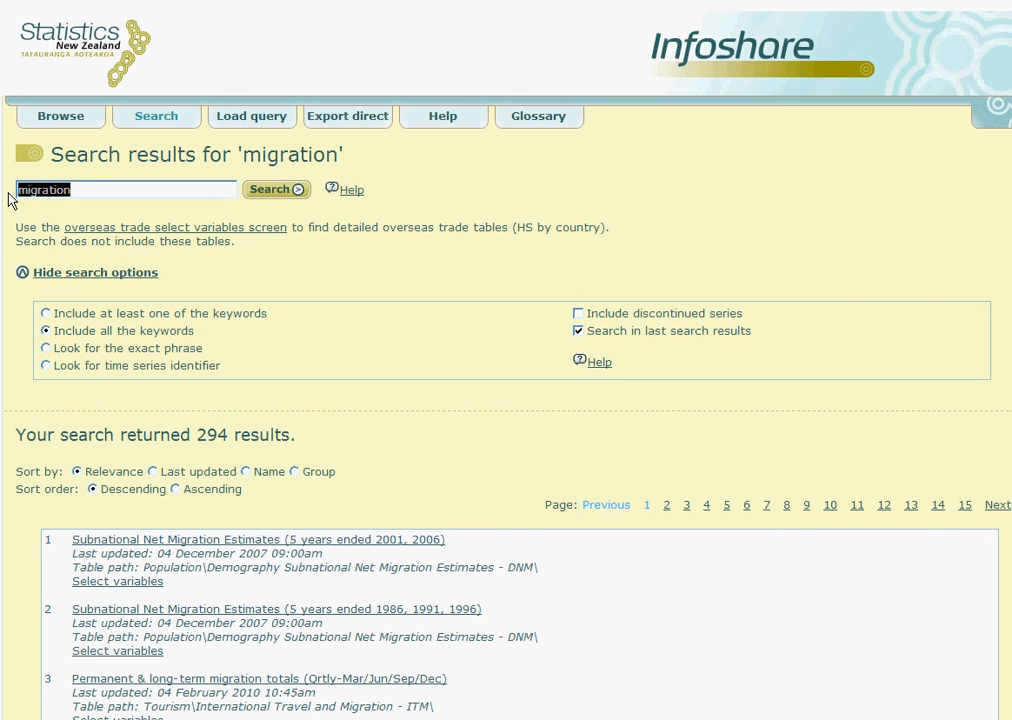
pyautogui.write('permanent')
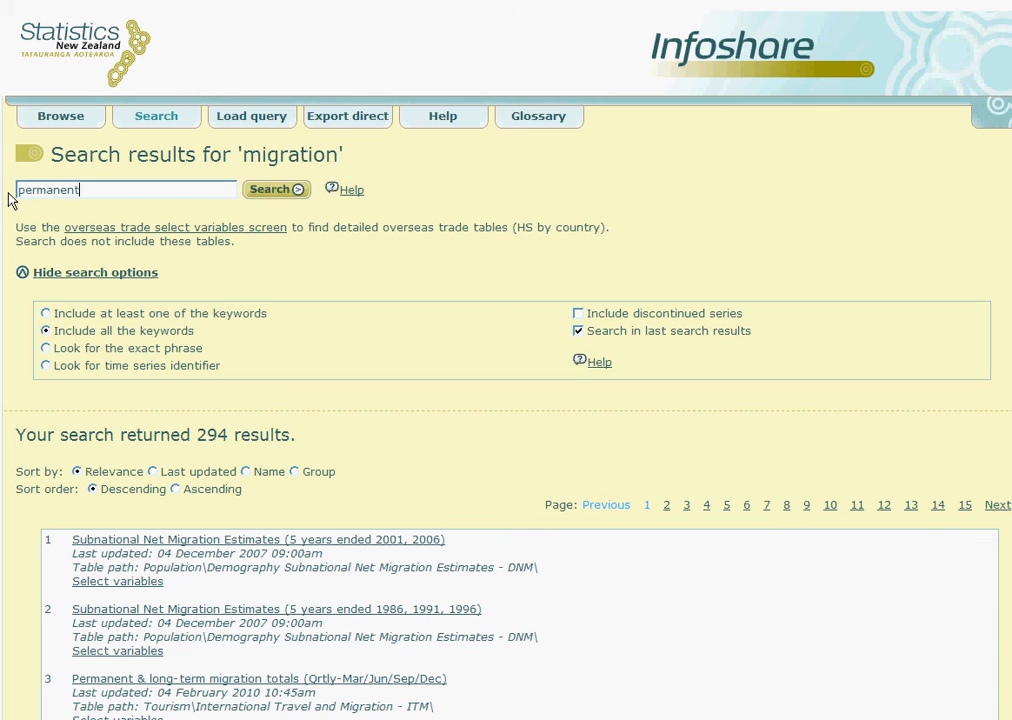
pyautogui.write('total')
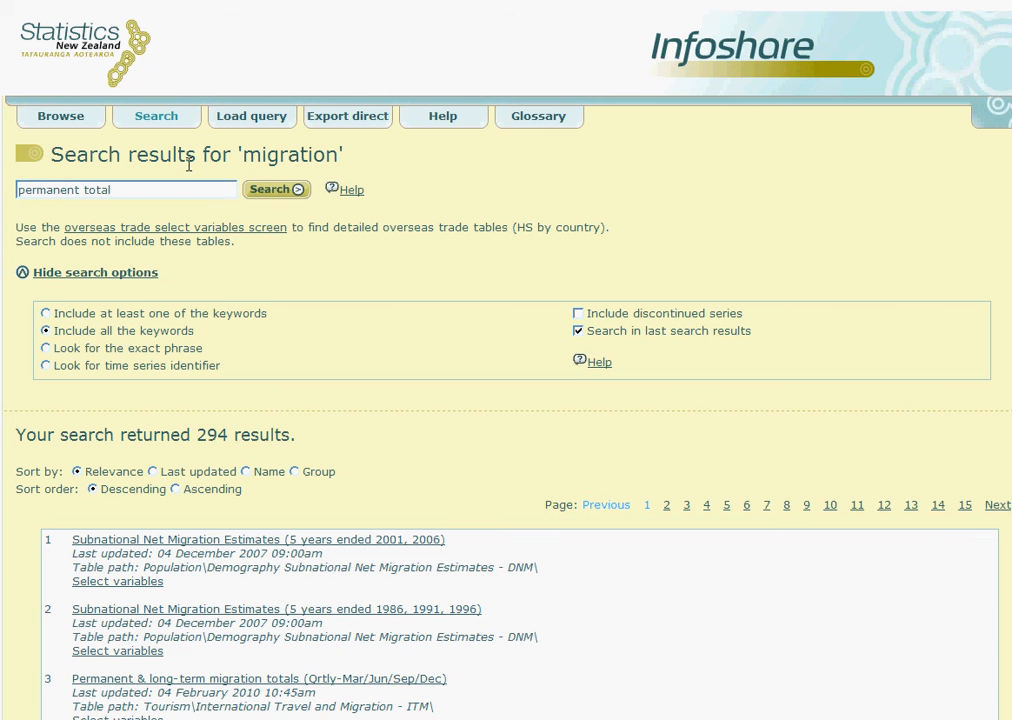
pyautogui.click(272, 188)
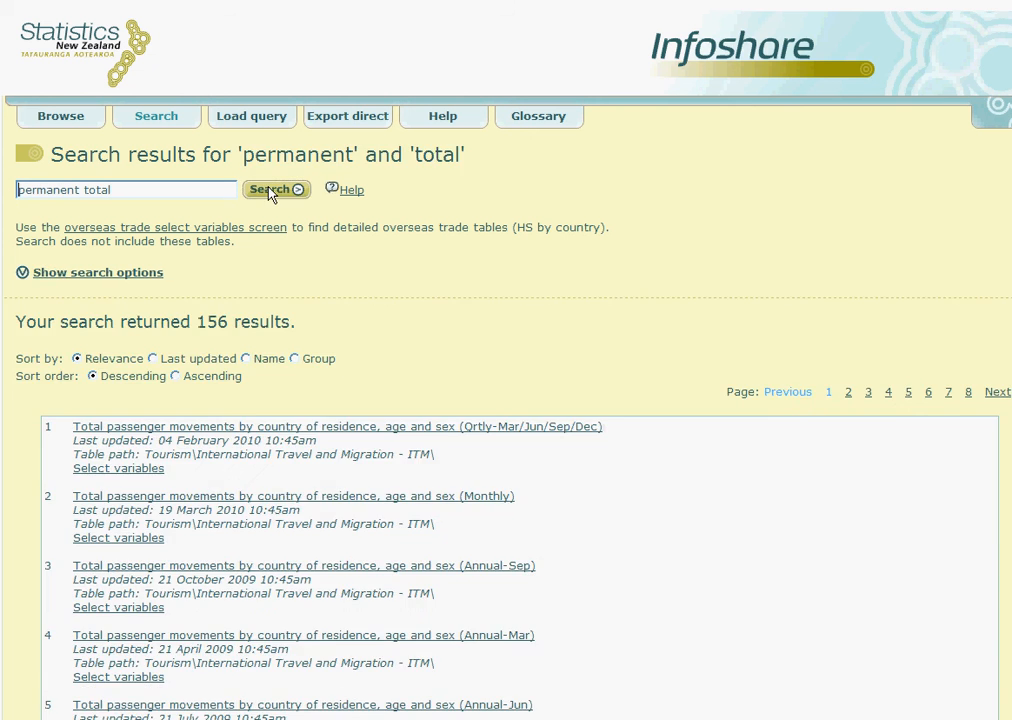
pyautogui.moveTo(192, 340)
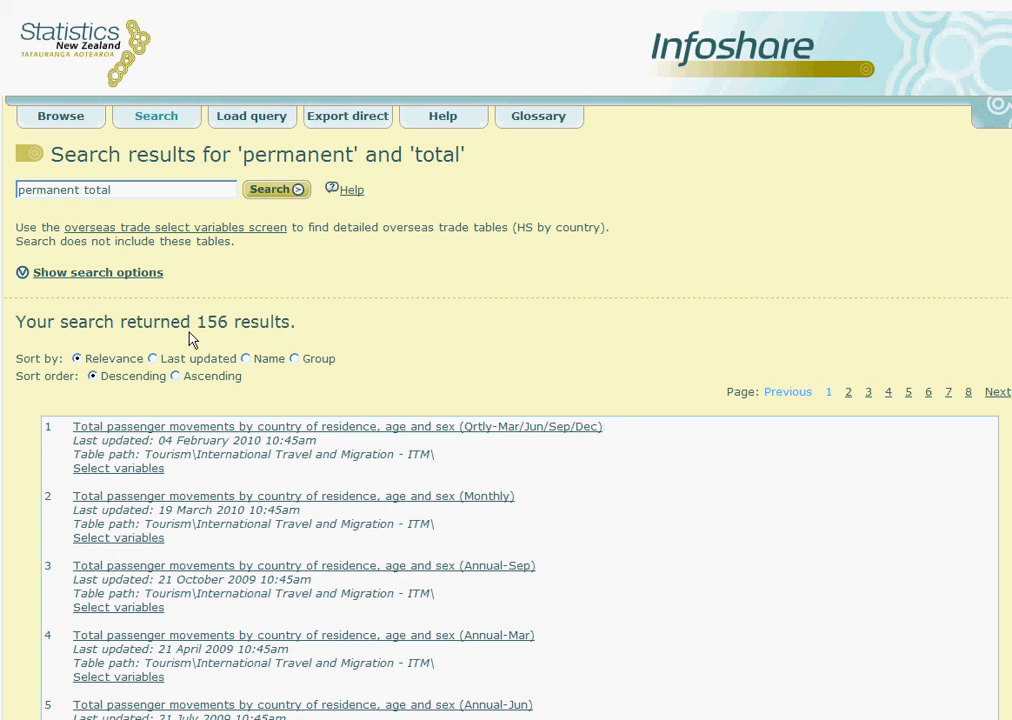
pyautogui.moveTo(248, 344)
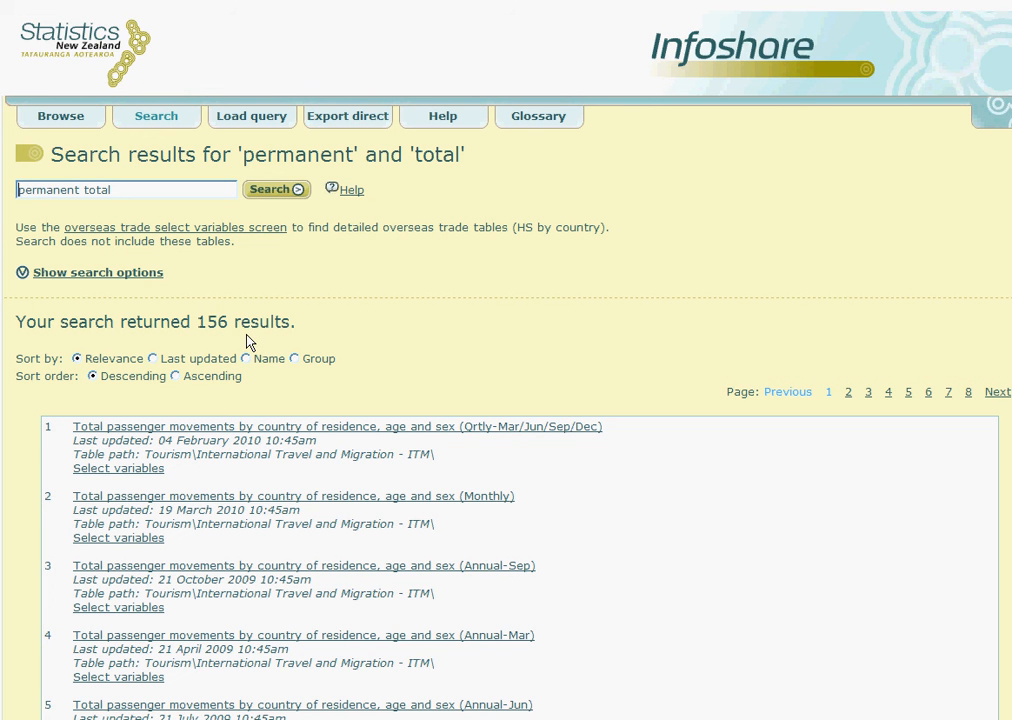
pyautogui.moveTo(248, 364)
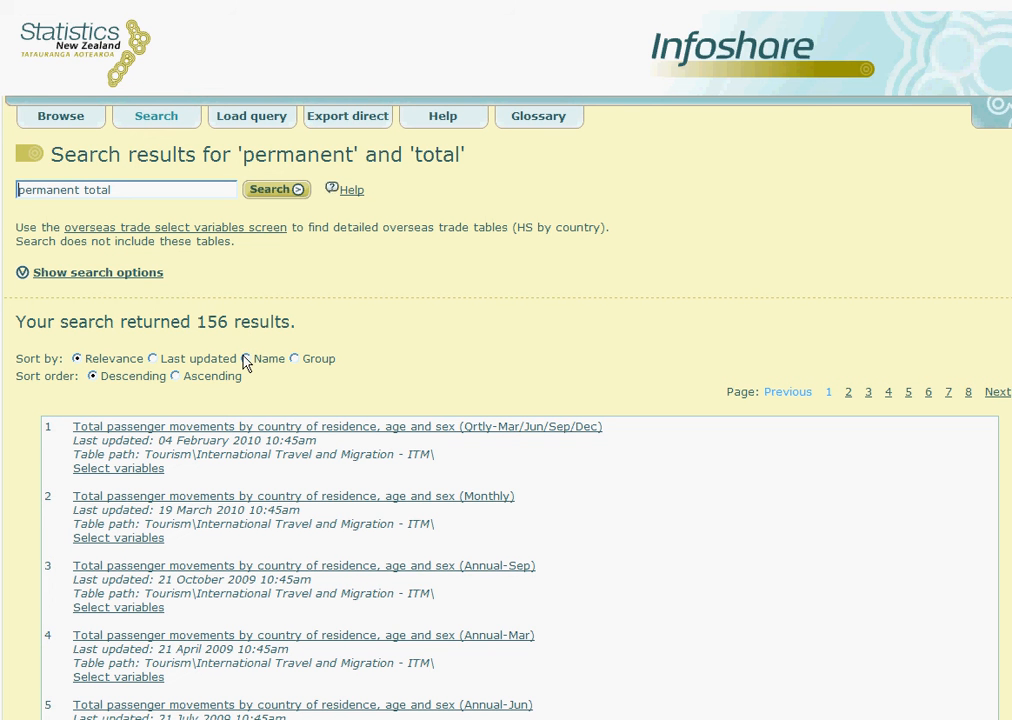
pyautogui.moveTo(236, 424)
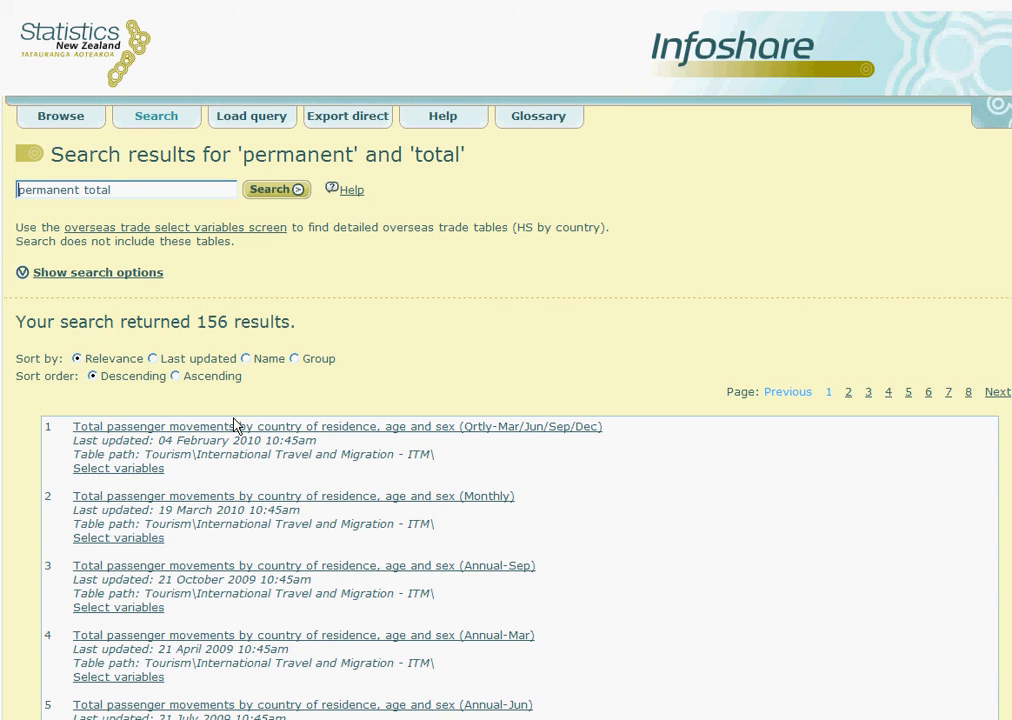